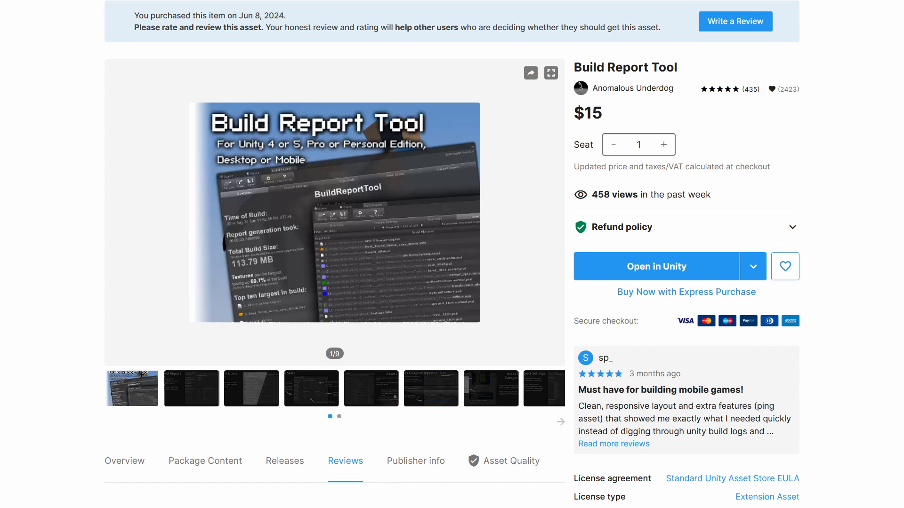
Step: Leave the Asset Store page and start a Windows build browsing to the tmp folder in BeastDungeon Builds
click(656, 266)
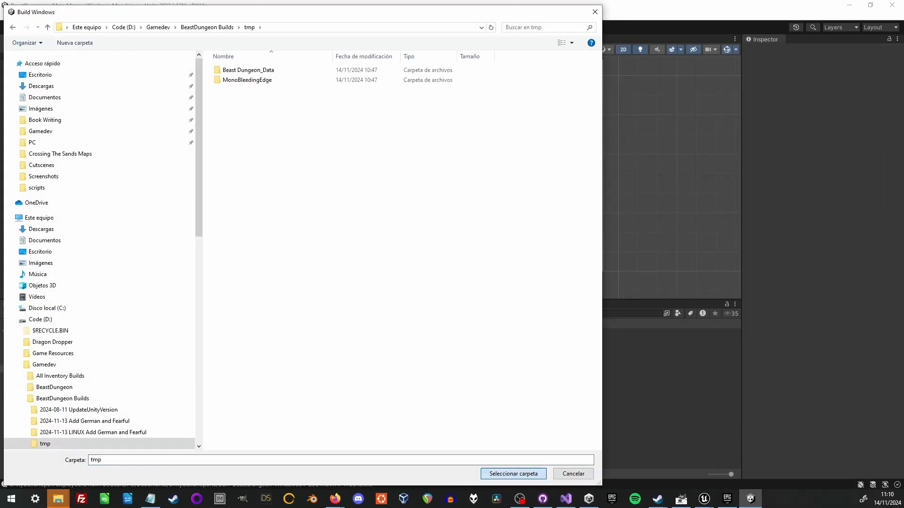
Step: Confirm the tmp folder so the Beast Dungeon build runs and its Build Report overview appears
click(512, 473)
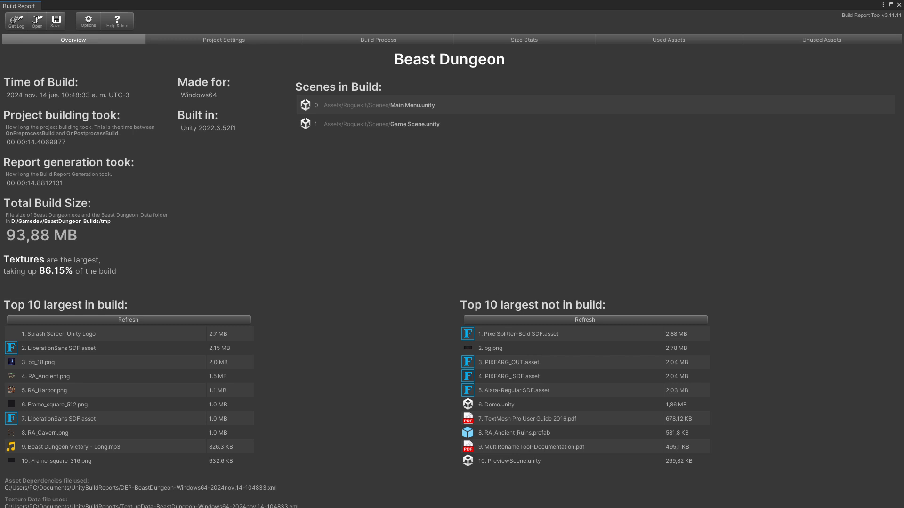
Step: Review Project Settings and Build Process timings, then the Size Stats: 93,88 MB built, 772 MB unused
click(224, 40)
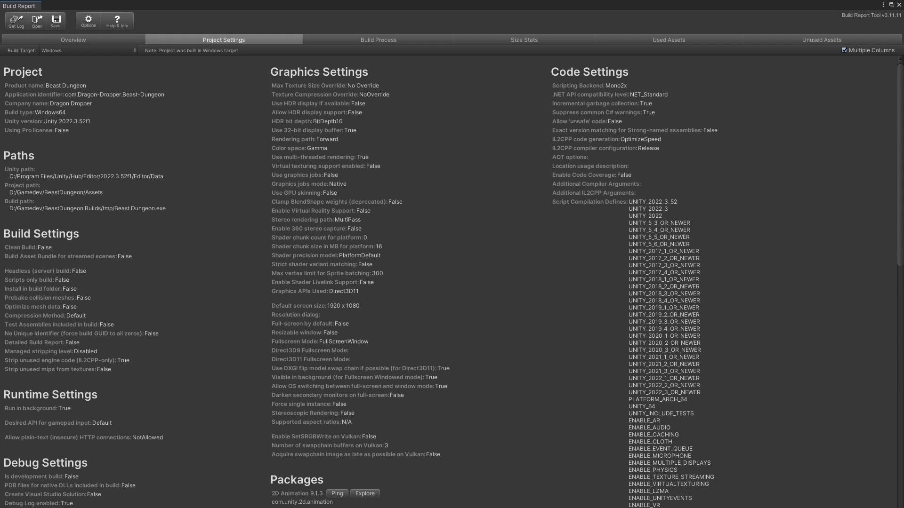
click(377, 40)
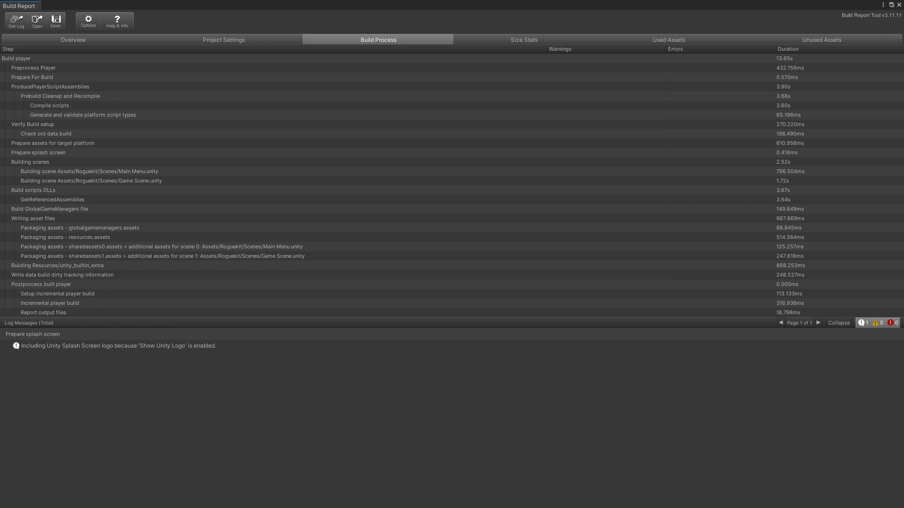
click(524, 39)
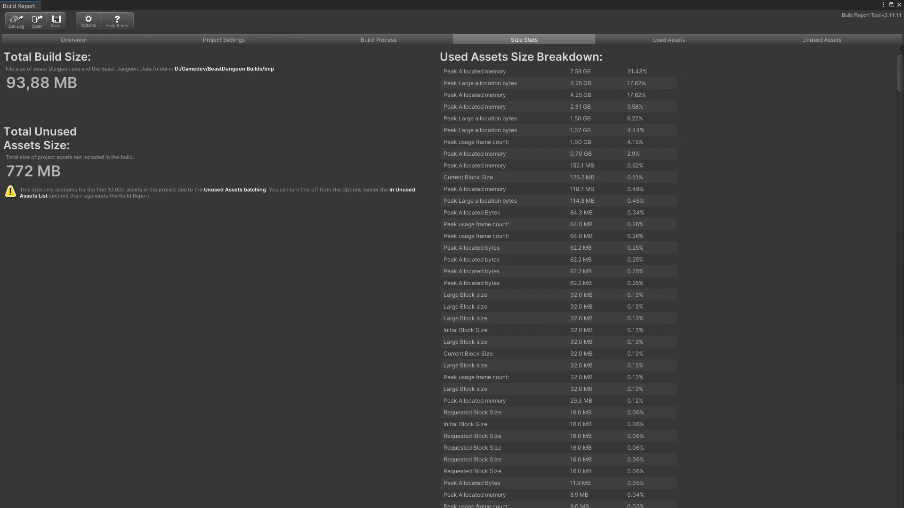
Step: Review the Used Assets list, then the Unused Assets list led by PixelSplitter-Bold SDF.asset at 2,88 MB
click(669, 40)
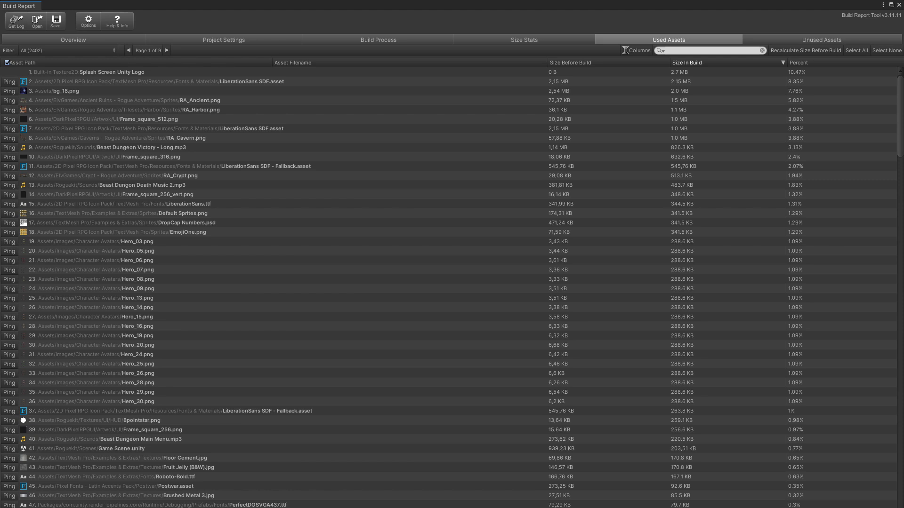
click(821, 40)
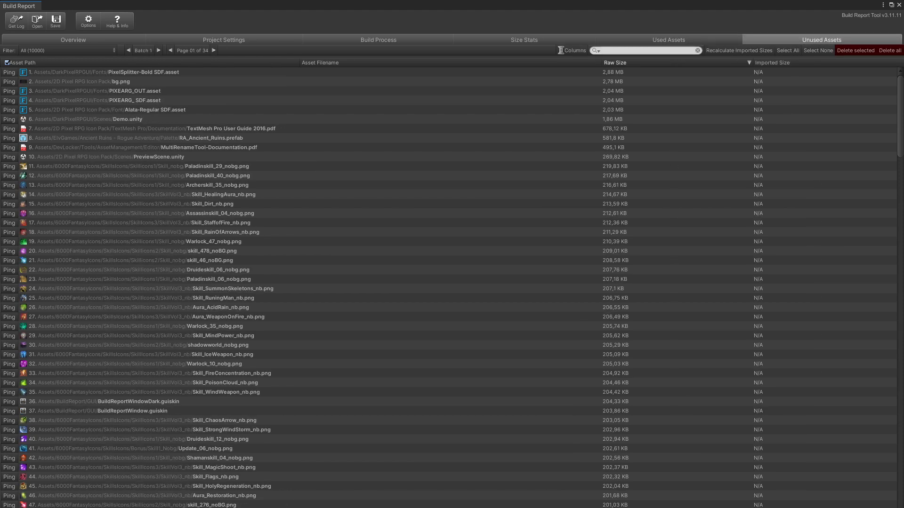